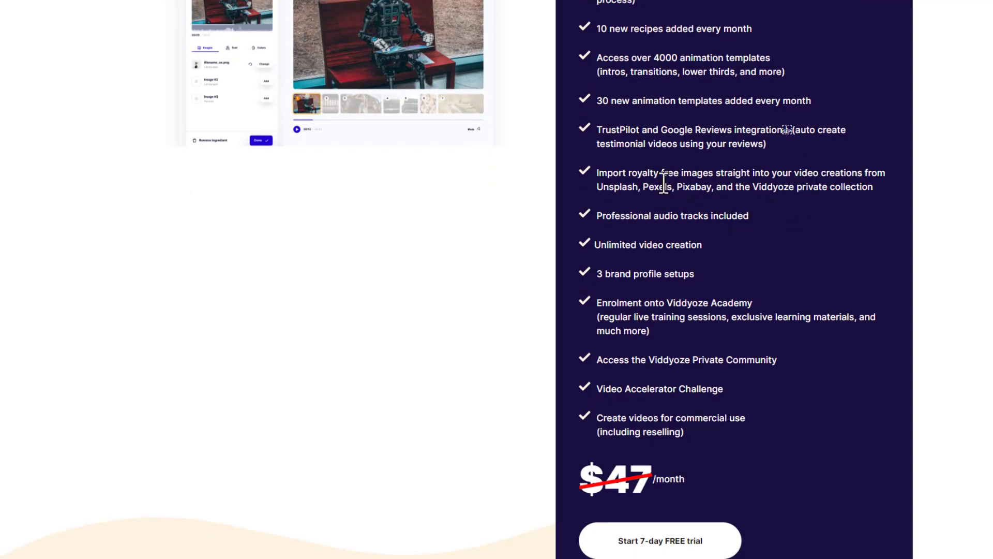
scroll("down", 3)
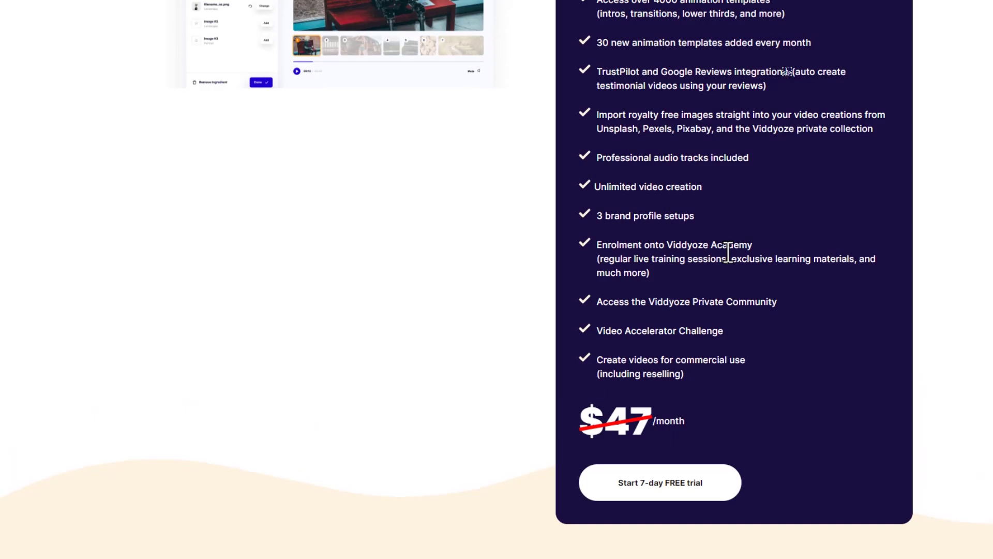
scroll("up", 3)
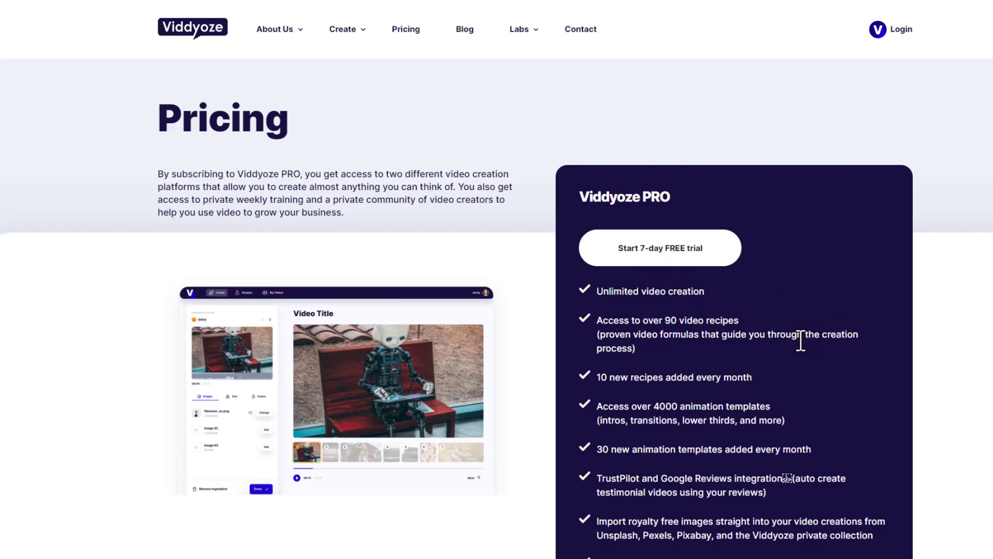